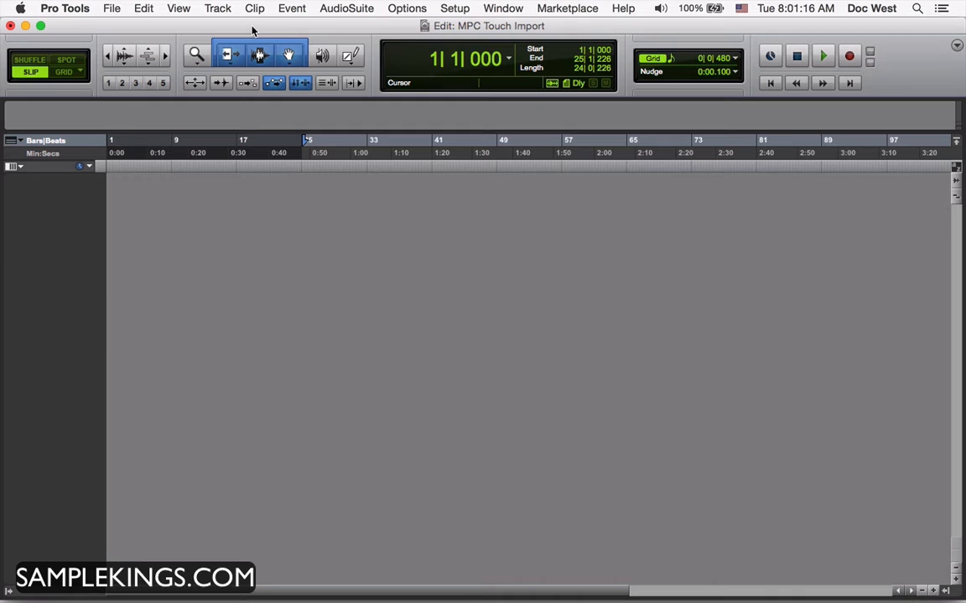
Open the audio import dialog from the File menu's Import submenu.
left_click(112, 8)
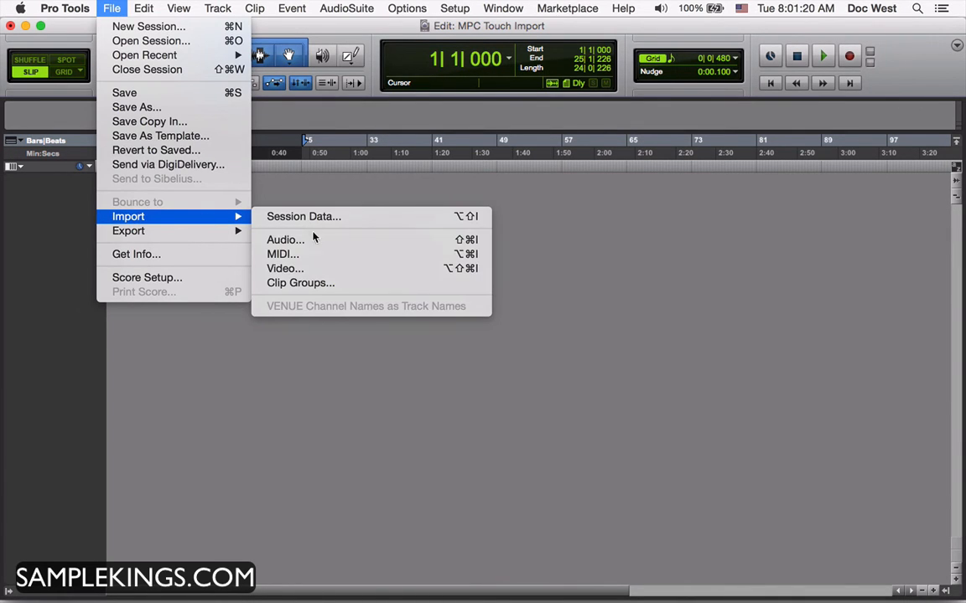
left_click(285, 240)
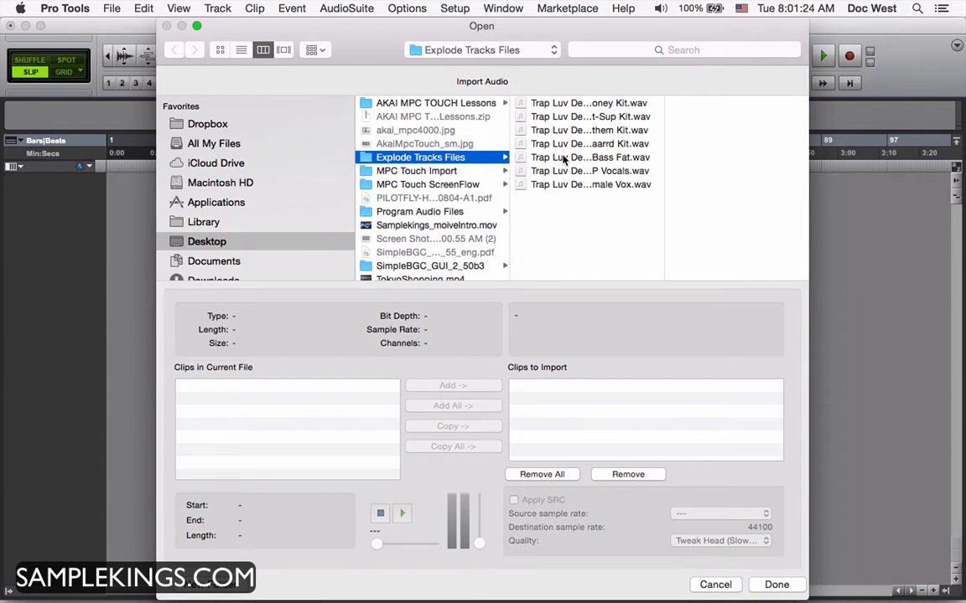
Select all seven Trap Luv Demo WAV stems and add them to Clips to Import.
left_click(576, 102)
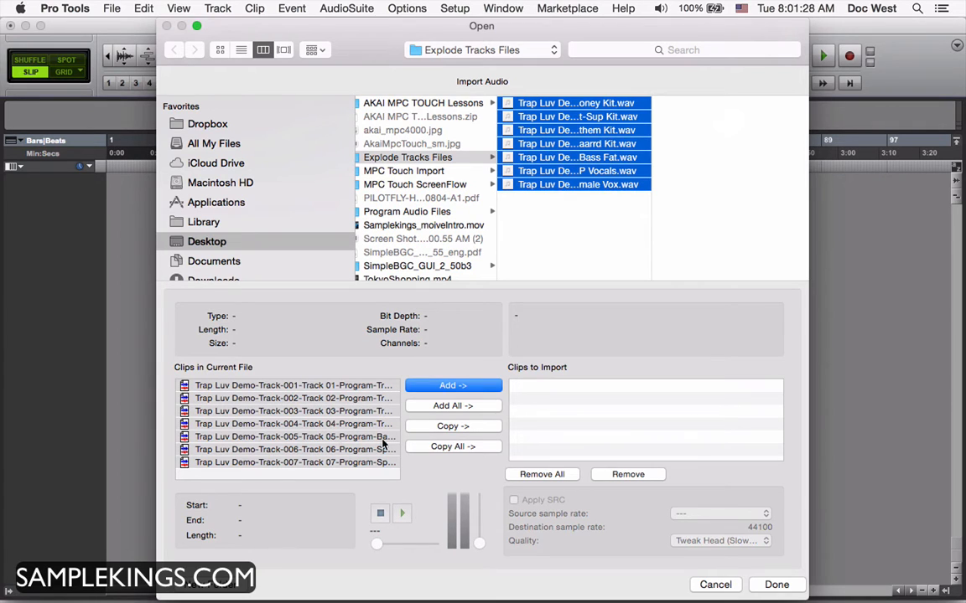
mouse_move(322, 430)
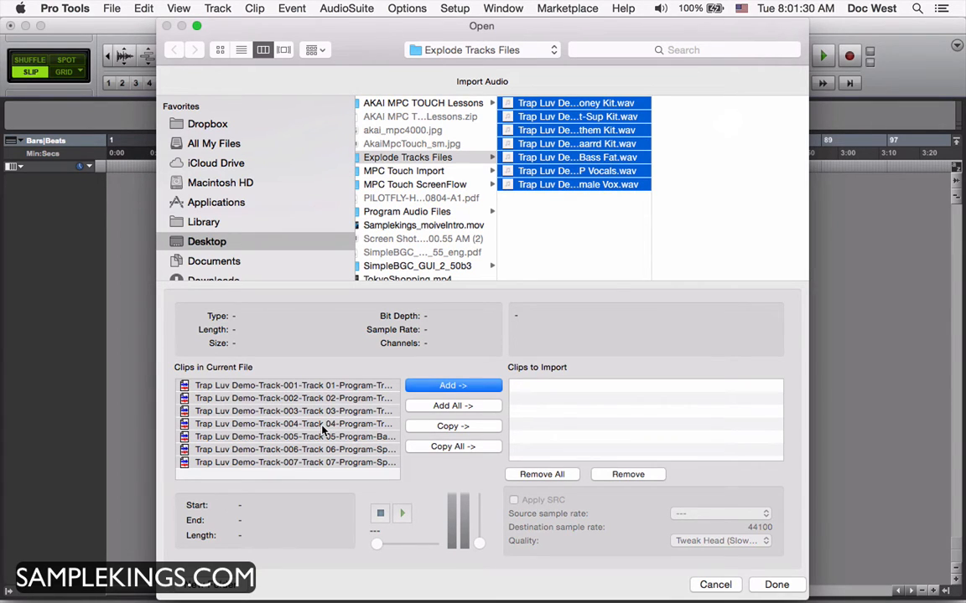
left_click(293, 385)
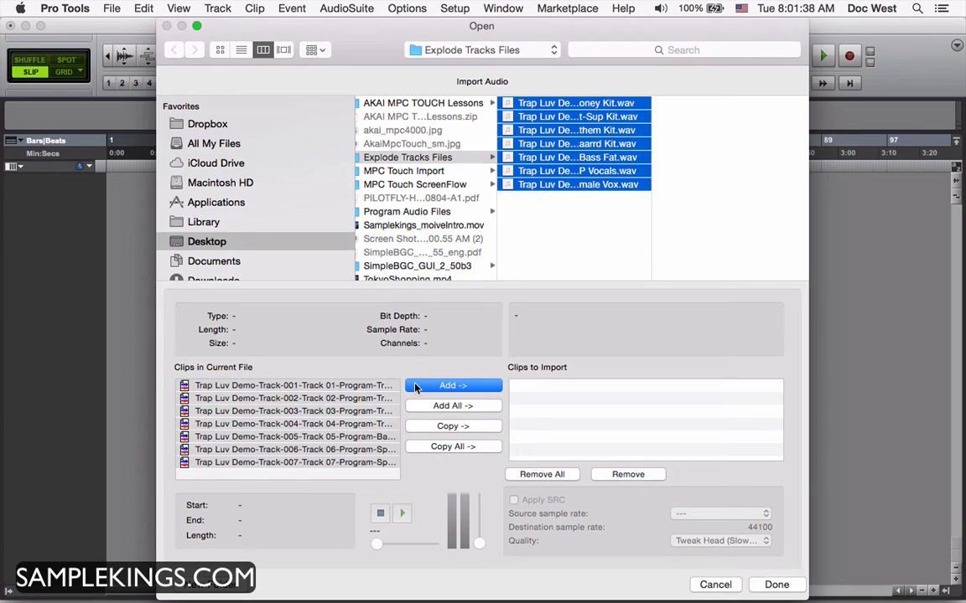
mouse_move(467, 412)
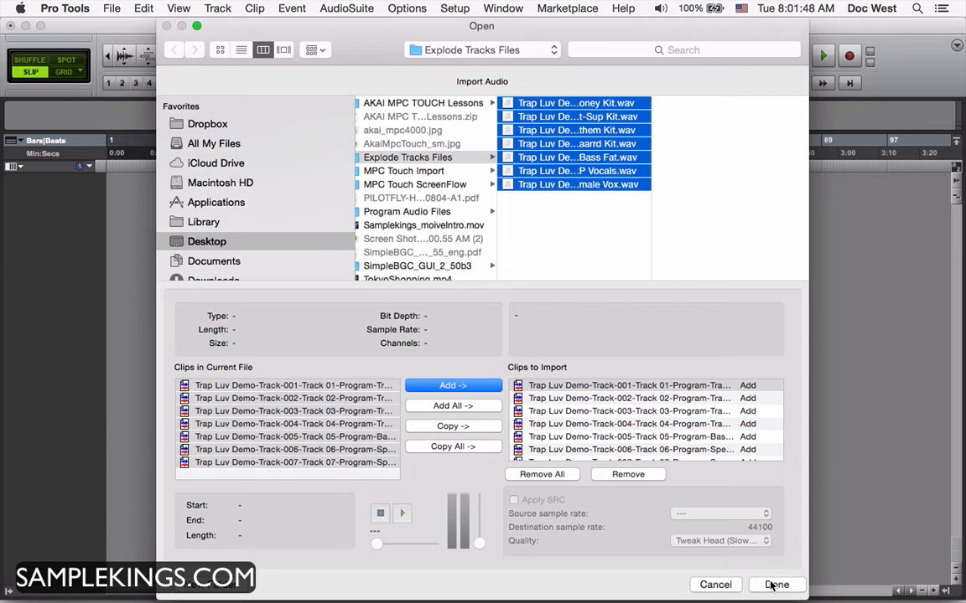
Finish the clip list and import as new tracks located at Session Start.
left_click(775, 584)
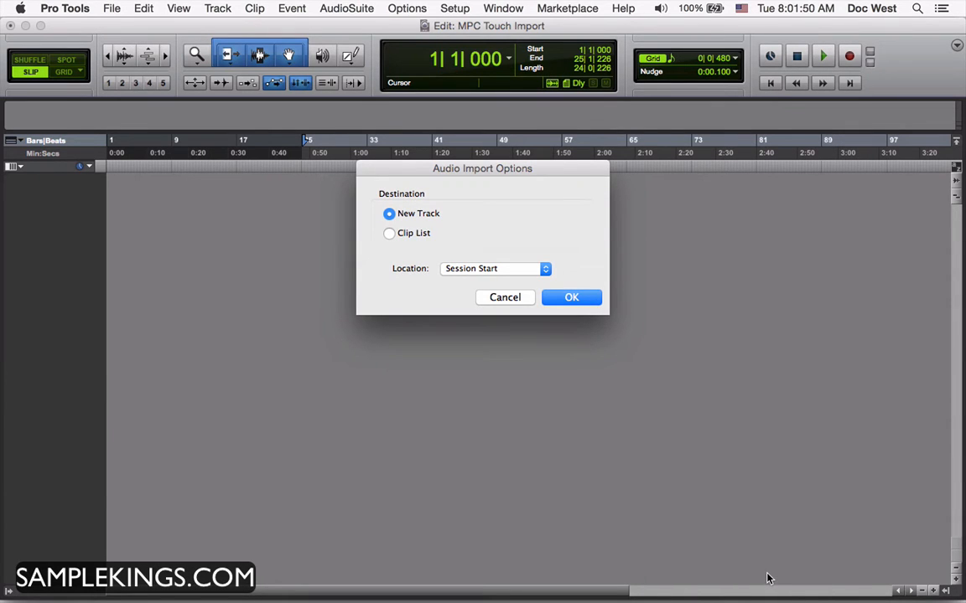
mouse_move(668, 456)
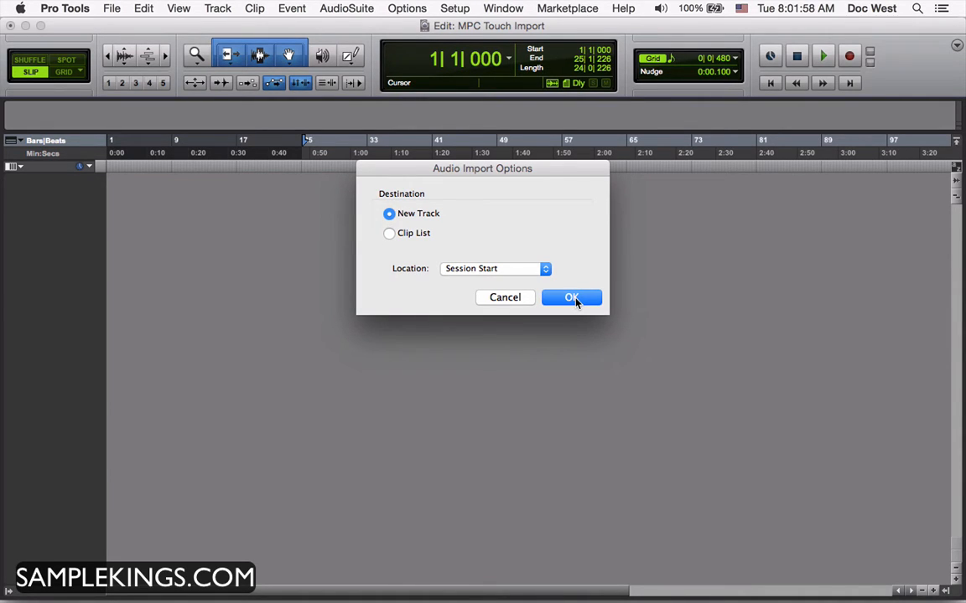
left_click(571, 297)
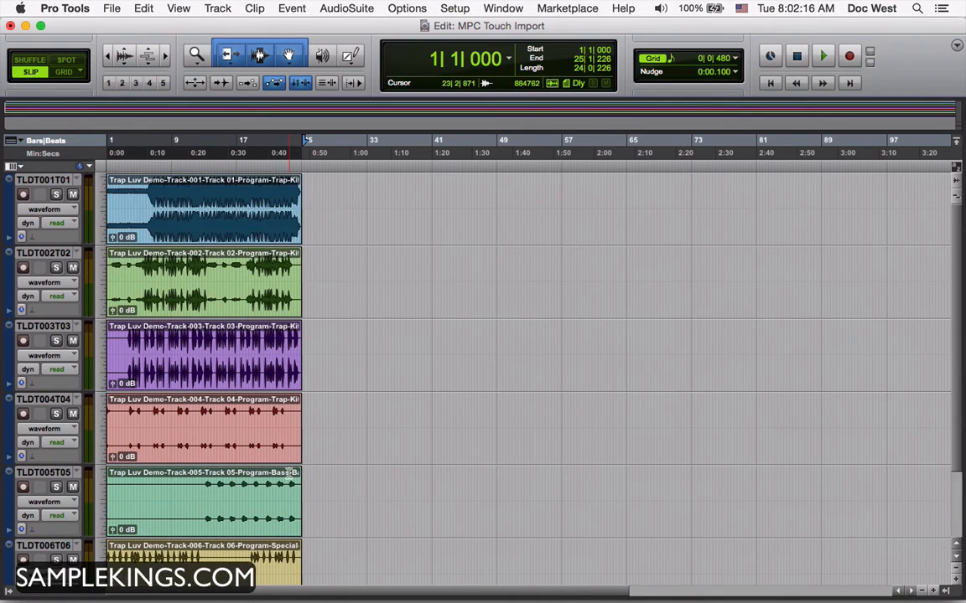
Create a new stereo Master Fader track from the Track menu.
left_click(217, 8)
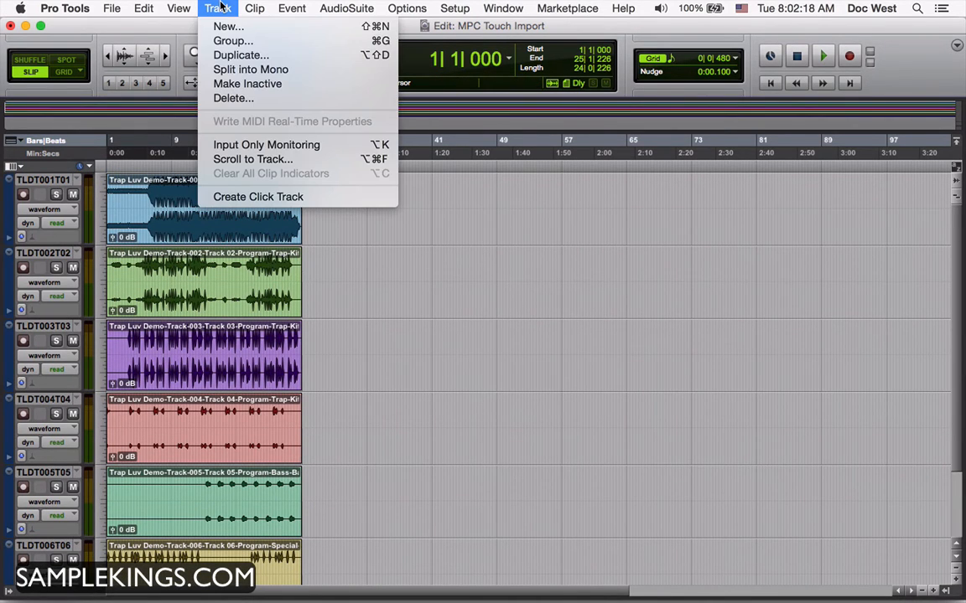
left_click(228, 26)
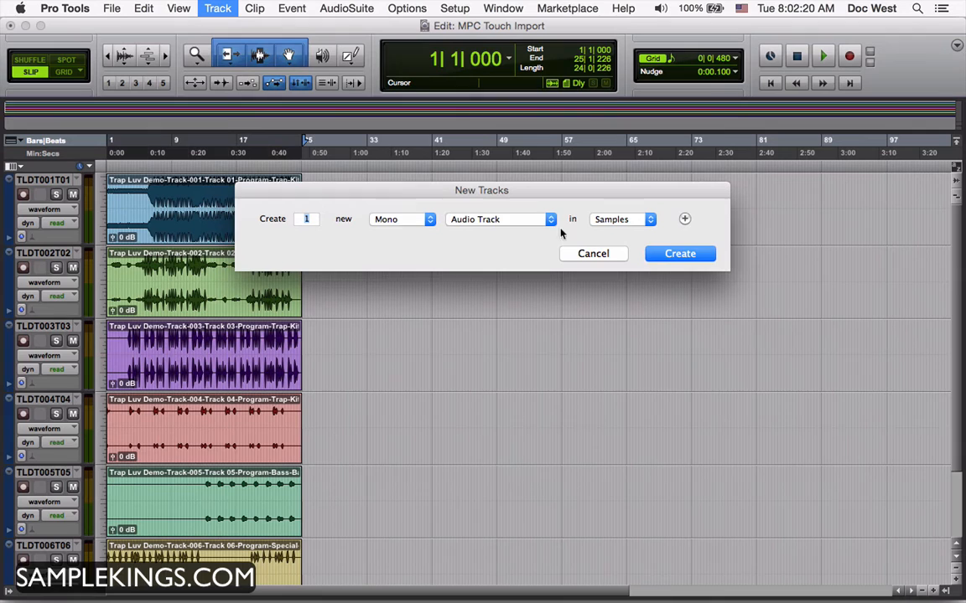
mouse_move(506, 240)
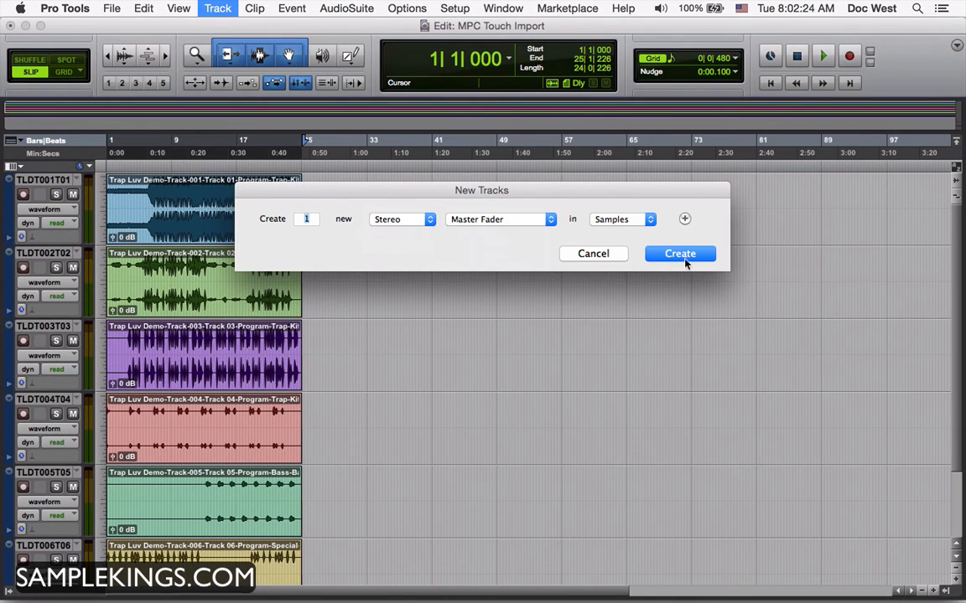
left_click(680, 253)
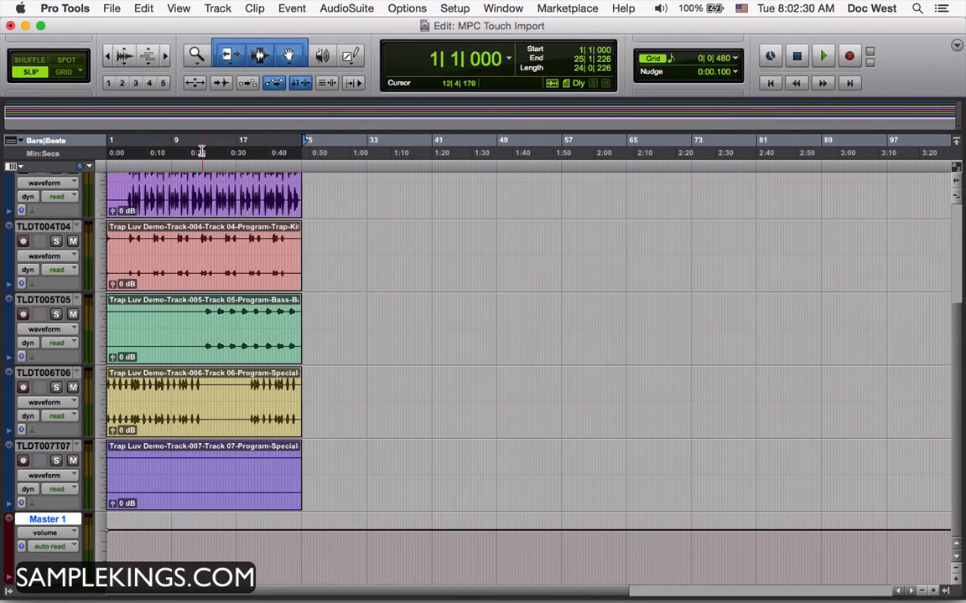
Play the session back with track TLDT001T01 (Get My Money Kit) soloed.
left_click(822, 55)
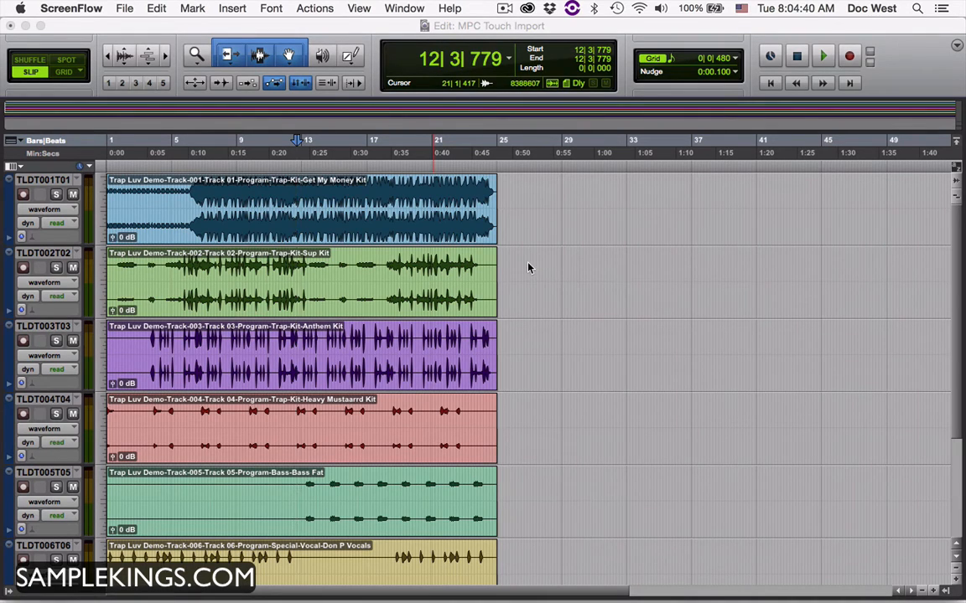
mouse_move(410, 233)
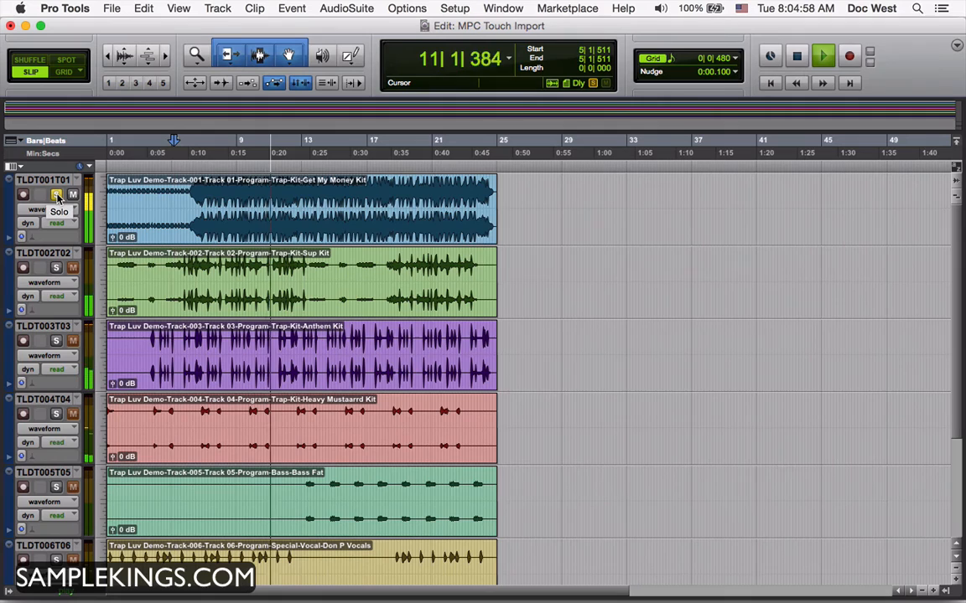
Unsolo TLDT001T01, stop playback, and solo TLDT004T04 (Heavy Mustaarrd Kit).
left_click(823, 55)
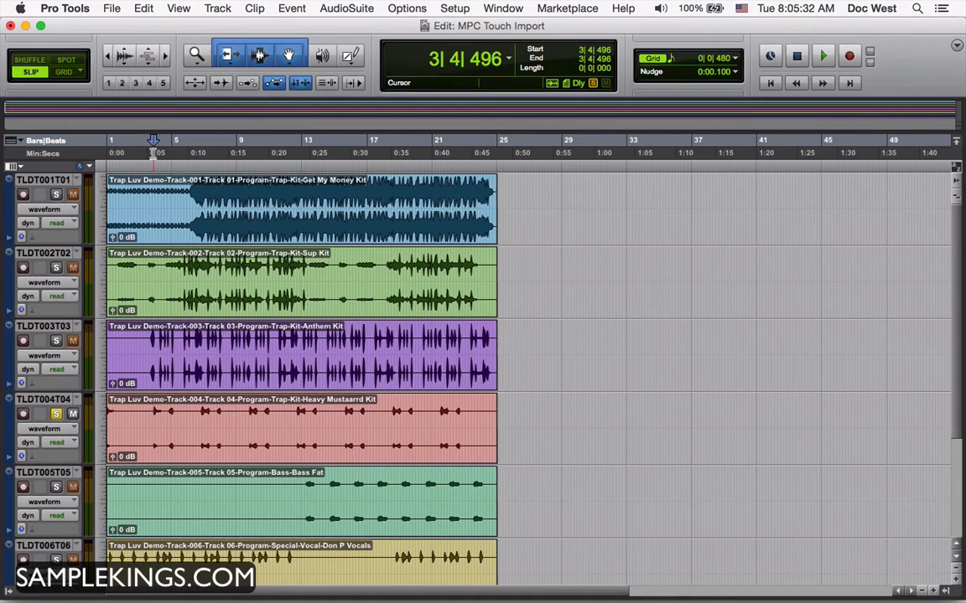
Open the micro/small/medium/large height menu for track TLDT004T04.
left_click(823, 55)
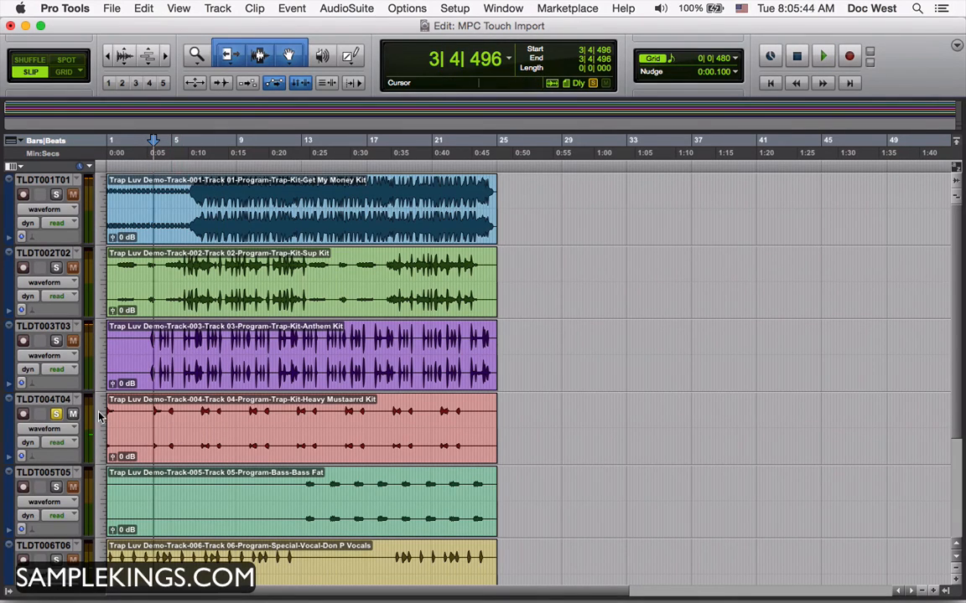
left_click(101, 412)
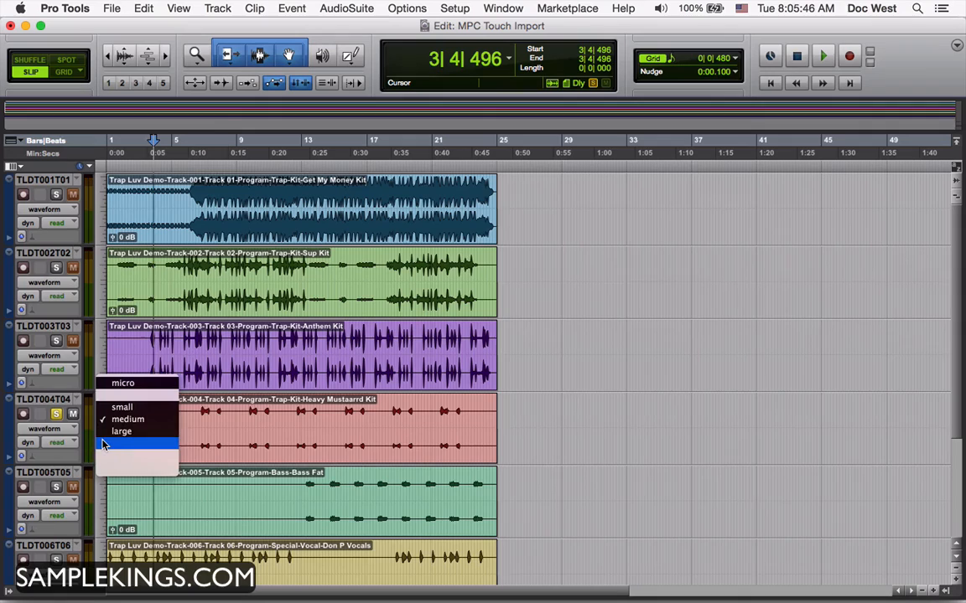